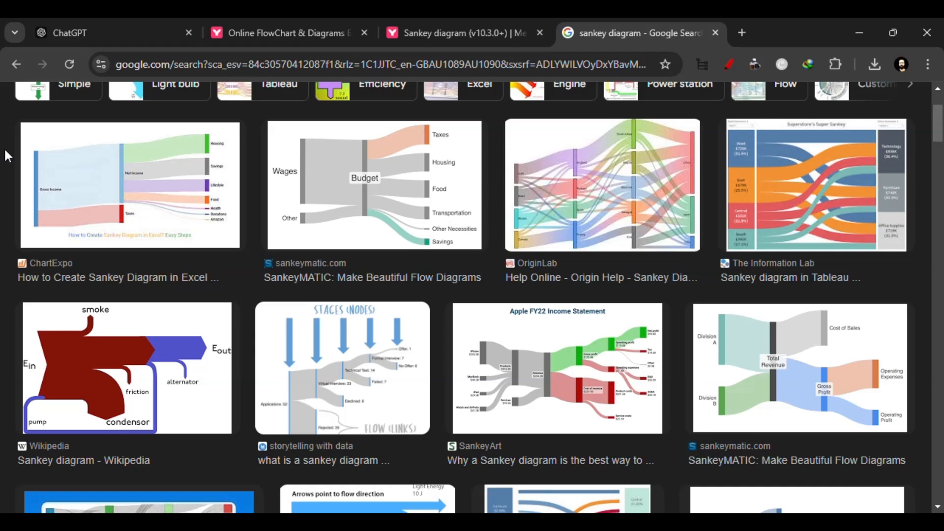
pyautogui.moveTo(418, 296)
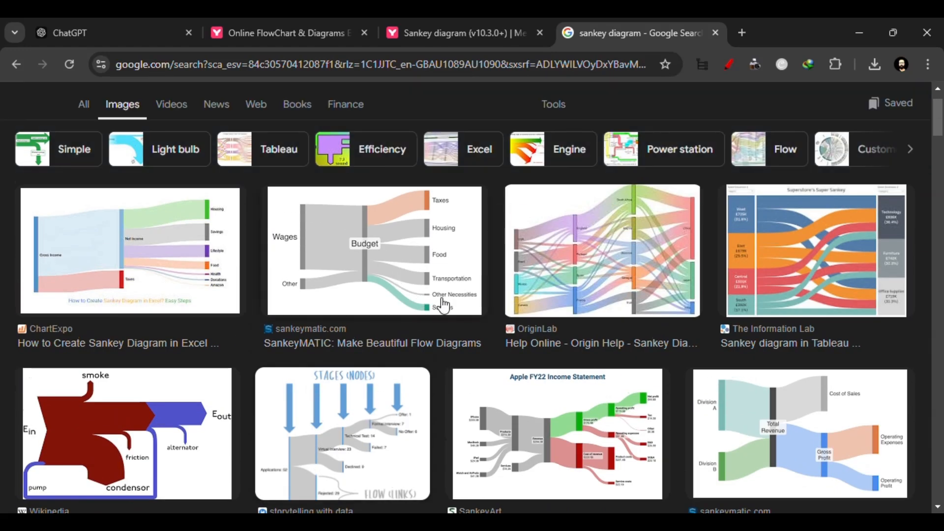
# Switch to Mermaid Live Editor and bring up the Sankey diagram documentation page.
pyautogui.scroll(-3)
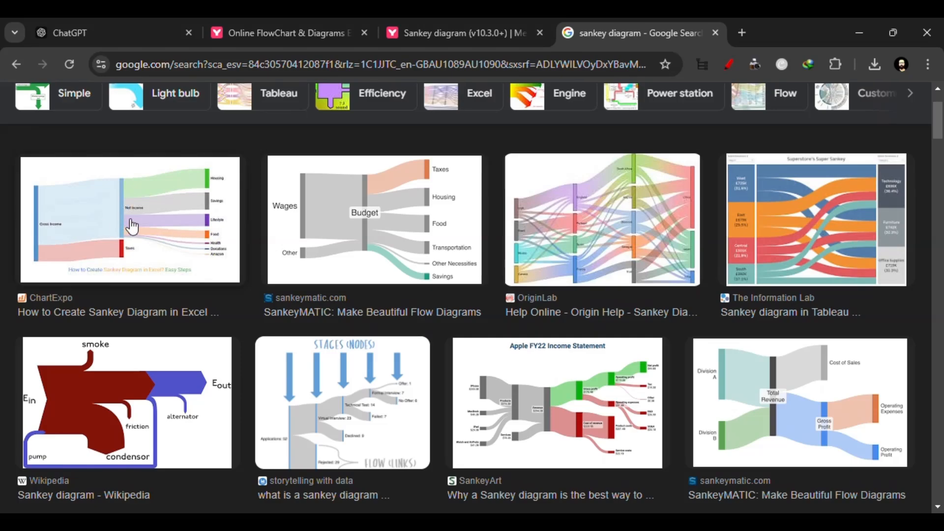
pyautogui.scroll(-3)
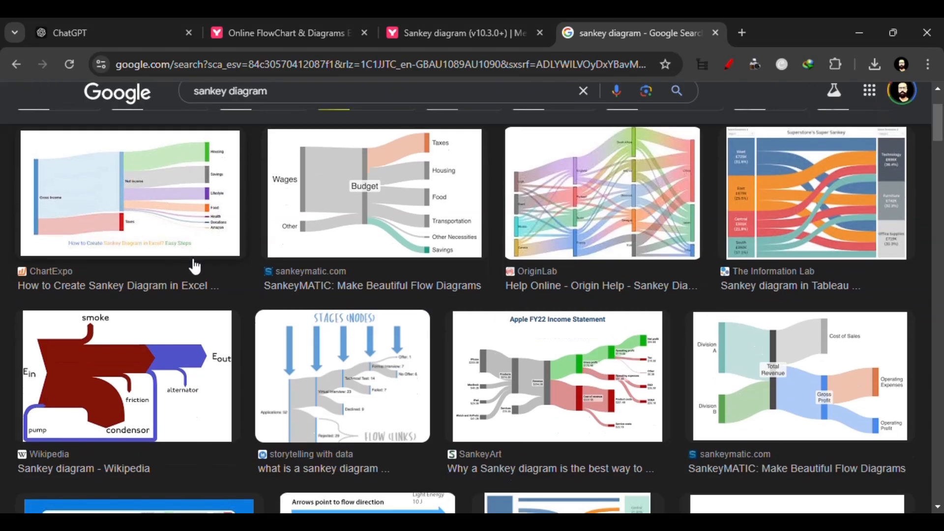
pyautogui.scroll(-3)
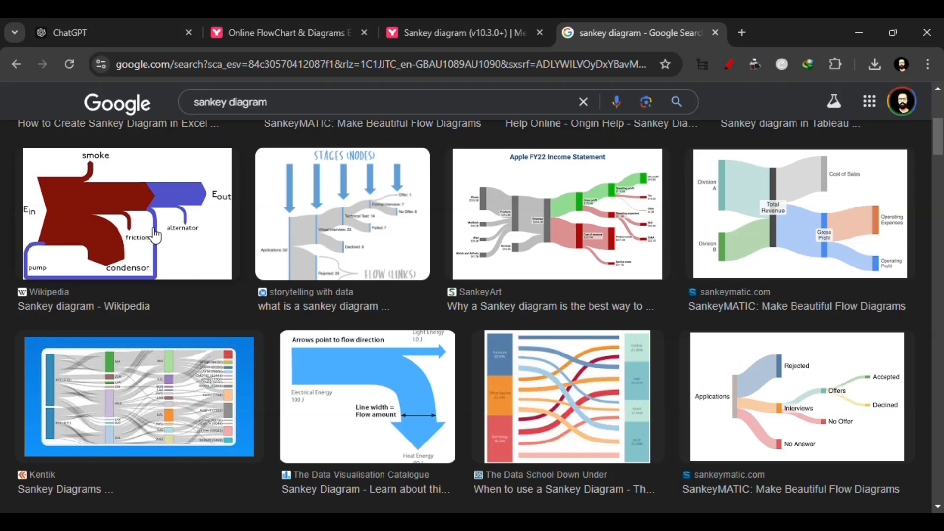
pyautogui.moveTo(37, 241)
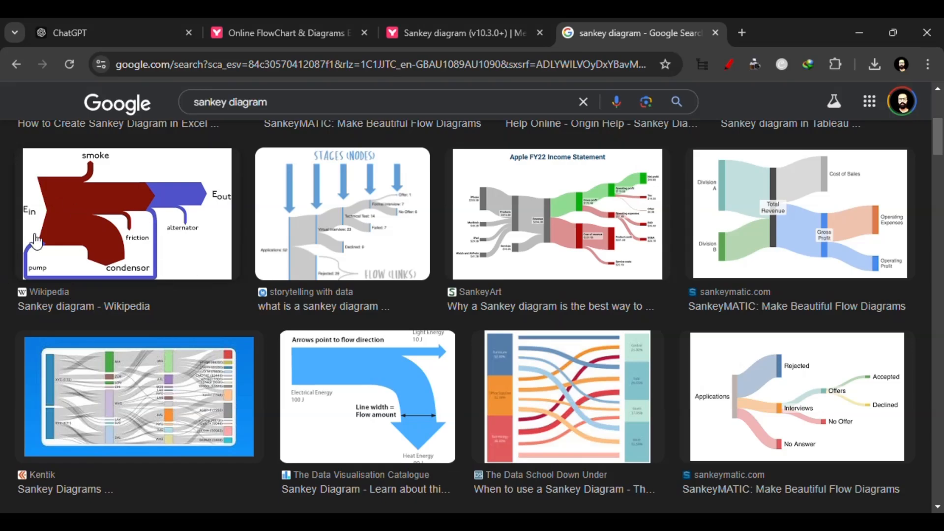
pyautogui.scroll(-3)
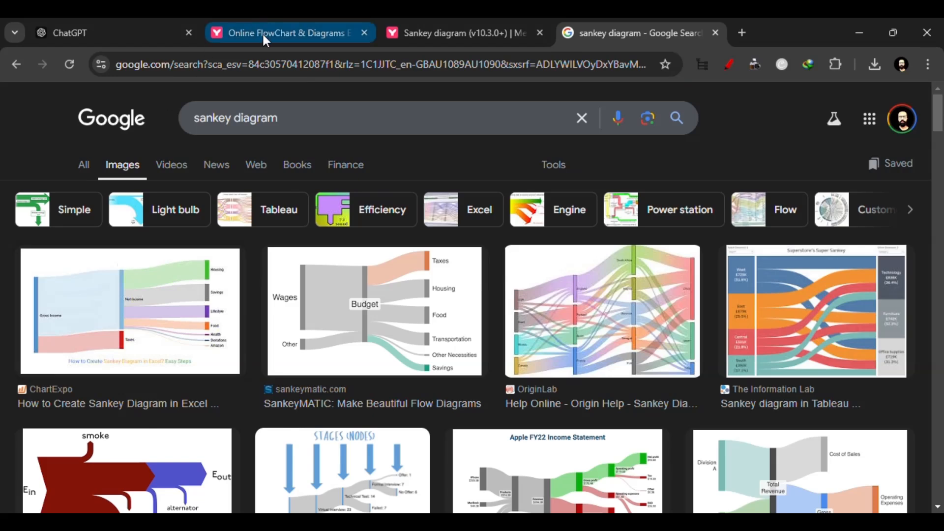
pyautogui.click(283, 32)
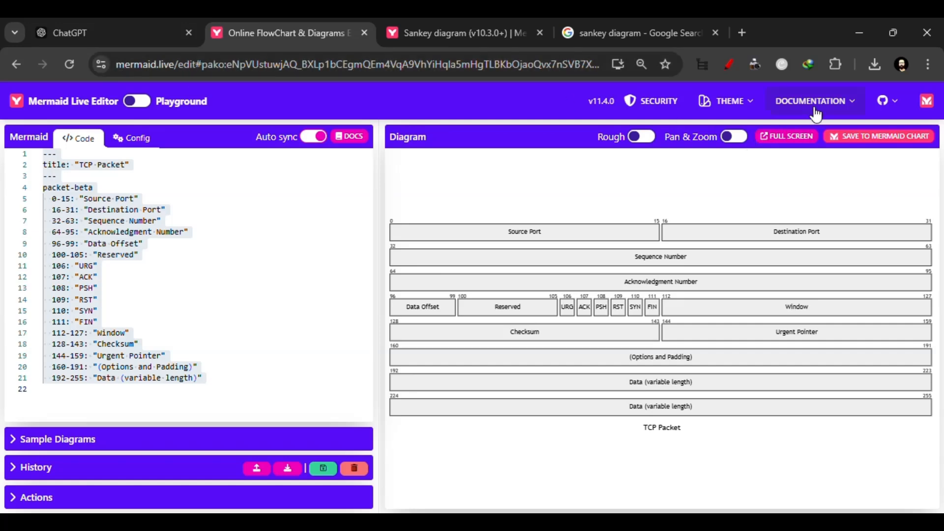
pyautogui.click(810, 100)
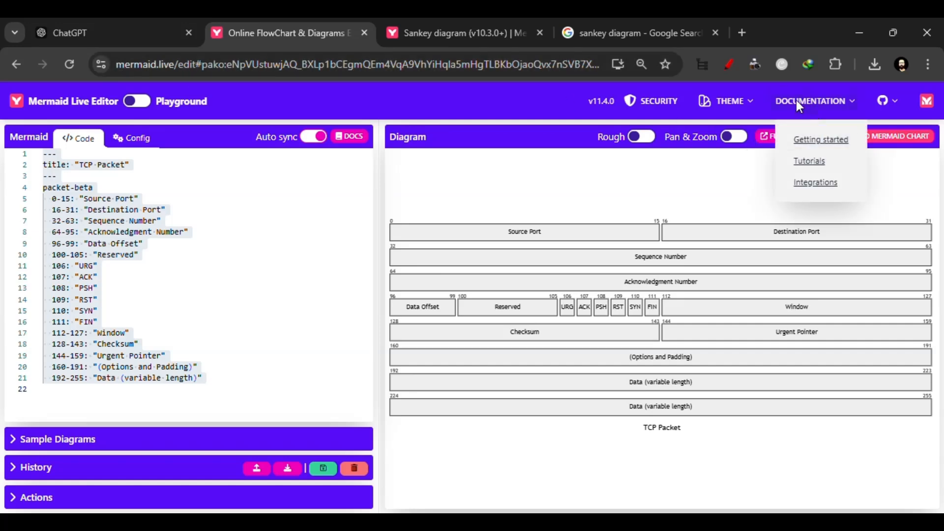
pyautogui.click(460, 33)
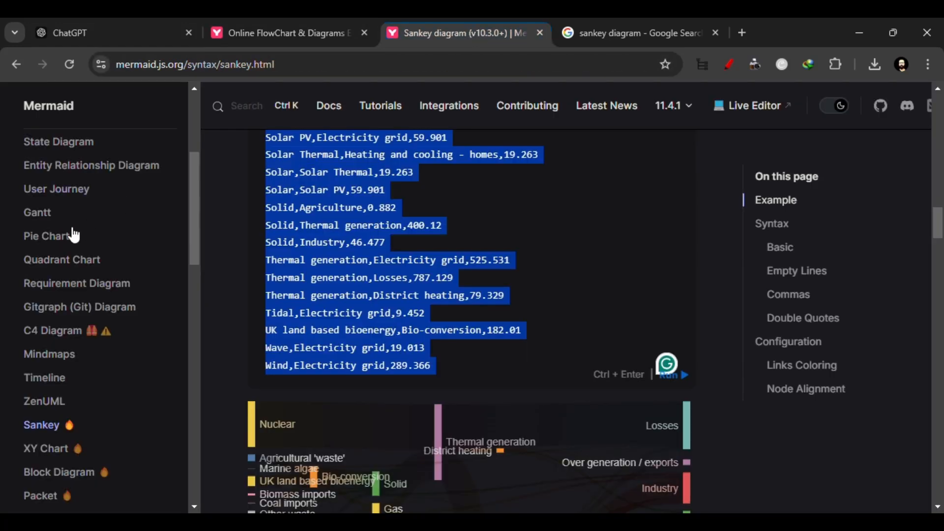
# Copy the example Sankey diagram code from the documentation page.
pyautogui.click(41, 425)
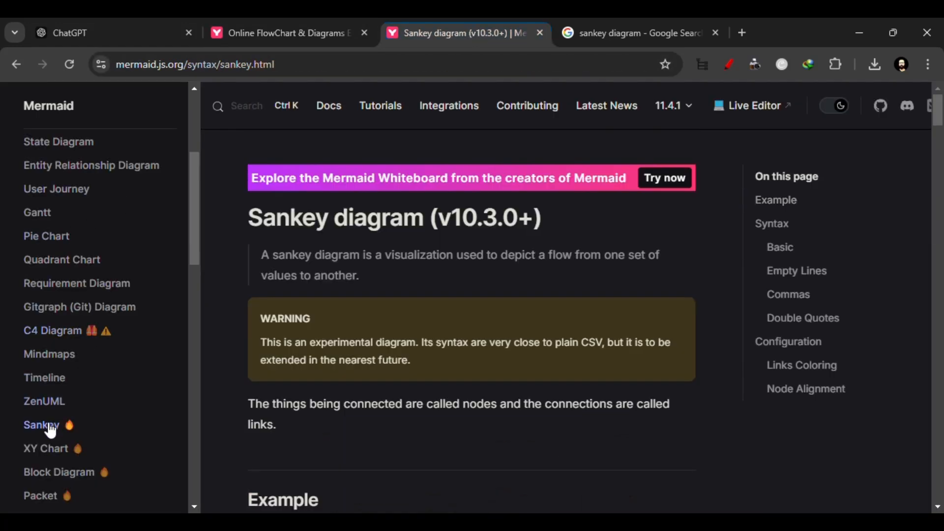
pyautogui.scroll(-3)
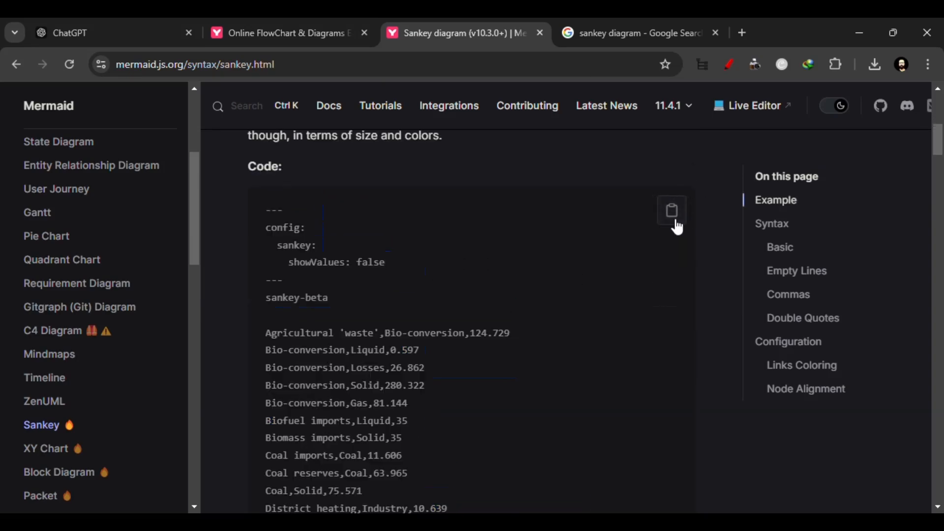
pyautogui.click(672, 211)
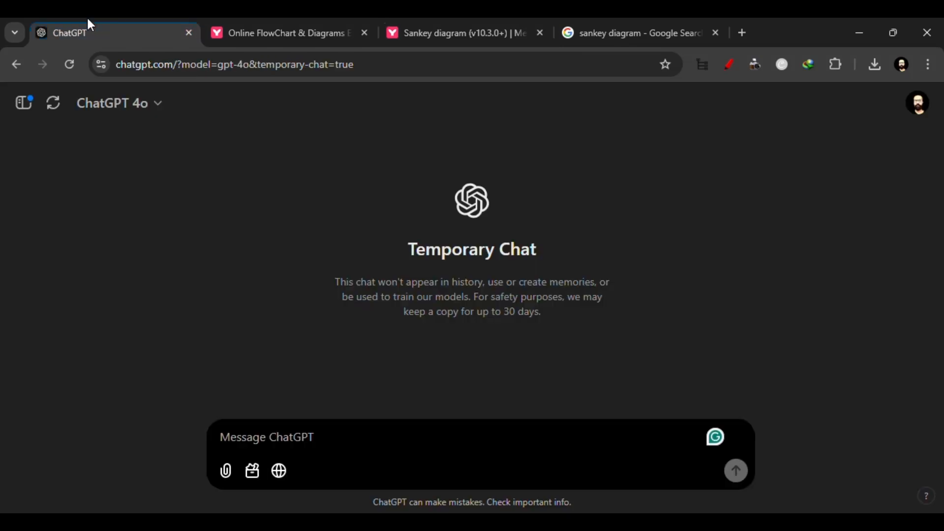
# Write in ChatGPT "here is an example of sankey in mermaid" introducing the pasted sample data.
pyautogui.click(266, 436)
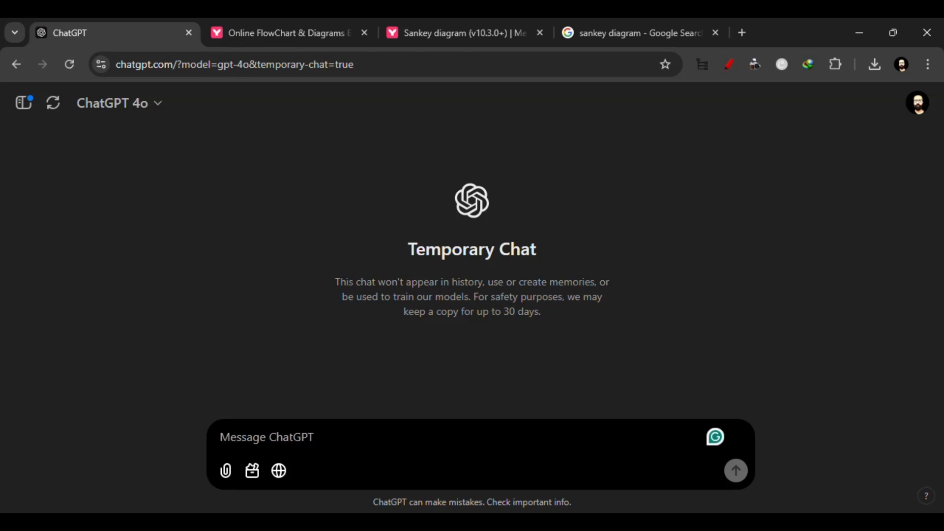
pyautogui.click(266, 437)
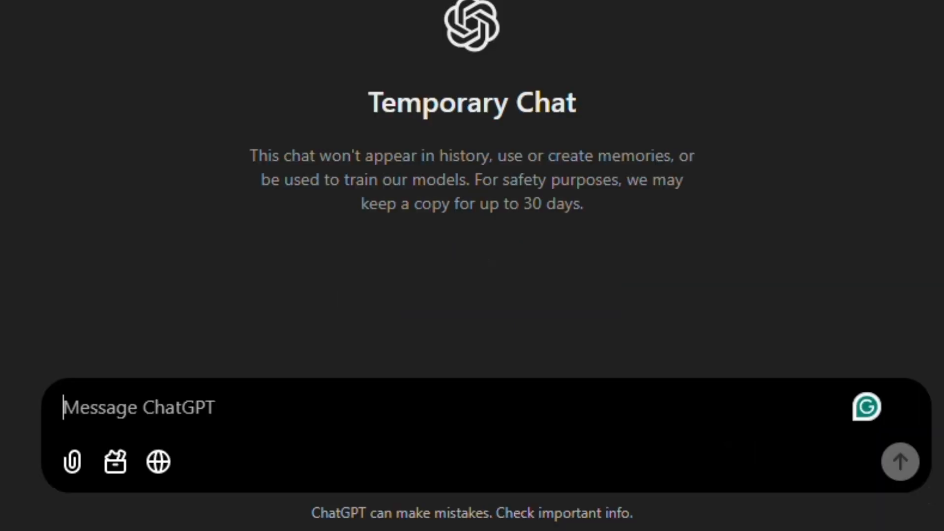
pyautogui.write('here is')
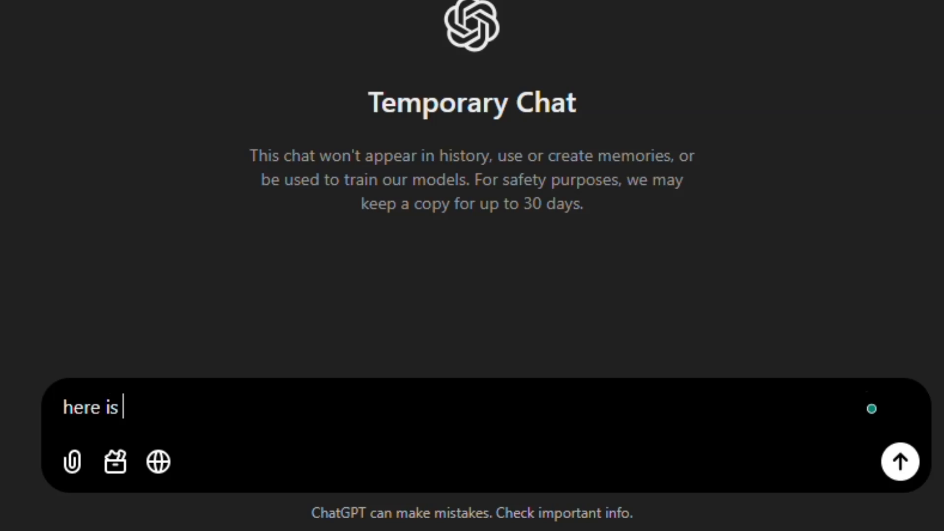
pyautogui.write('an examp')
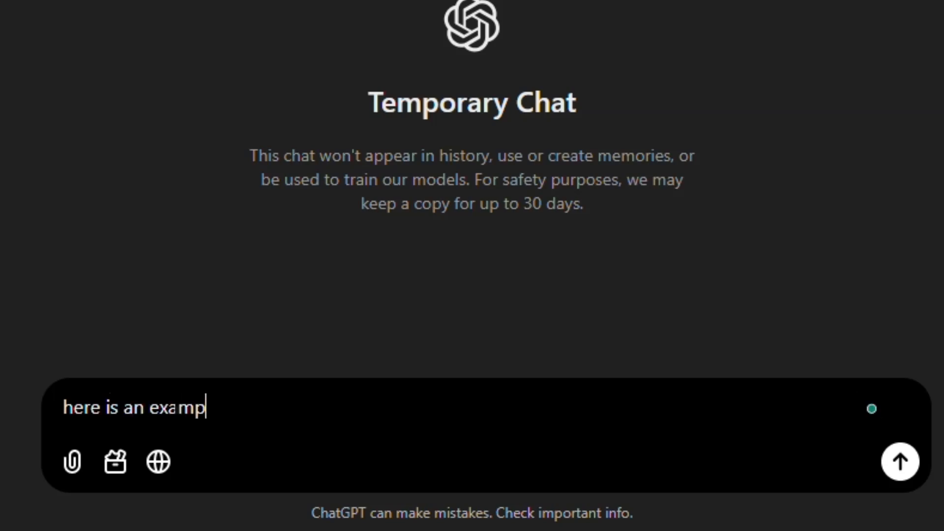
pyautogui.write('le of sankey diagram')
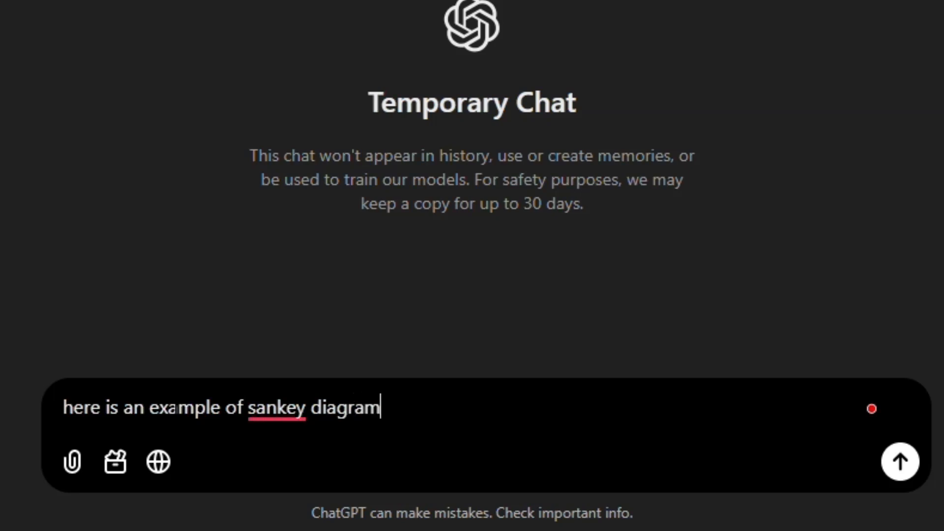
pyautogui.write('in mer')
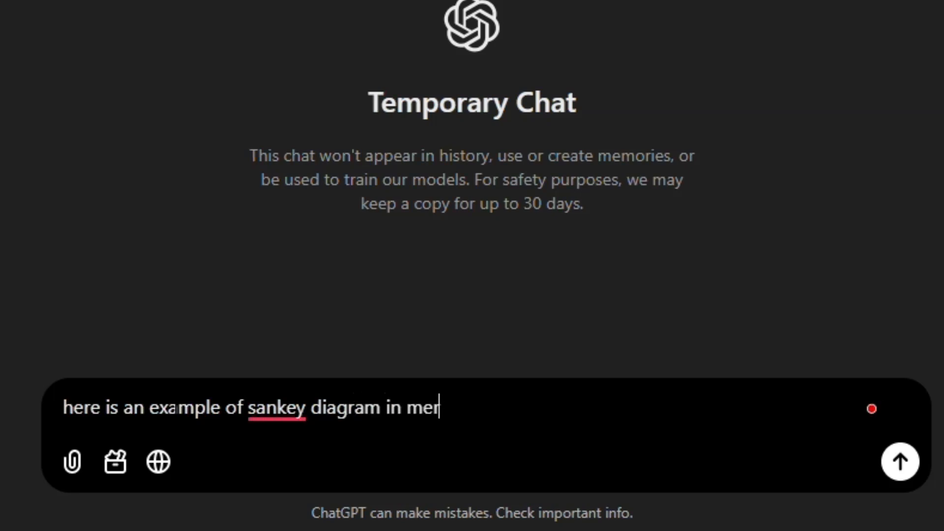
pyautogui.write('maid ""')
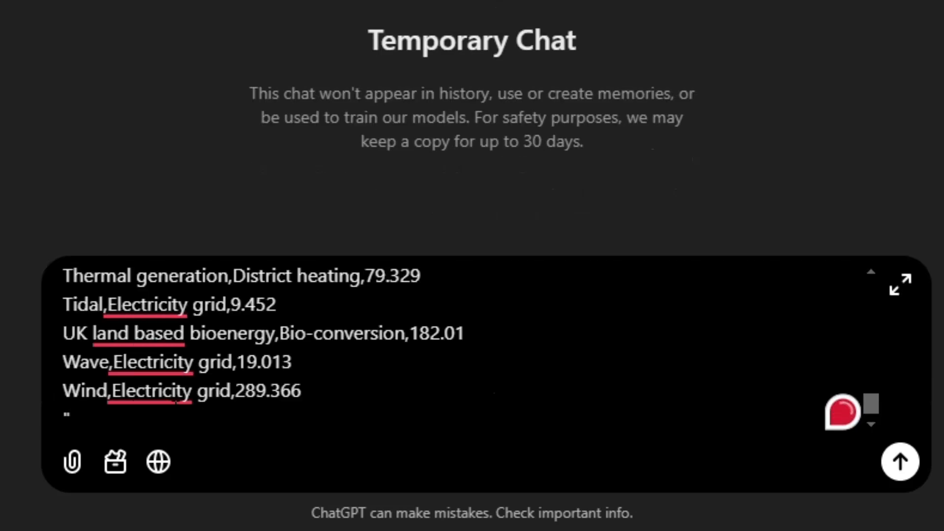
# Ask ChatGPT to write code in similar fashion for a Sankey diagram of pollutants' lifecycle.
pyautogui.write('write')
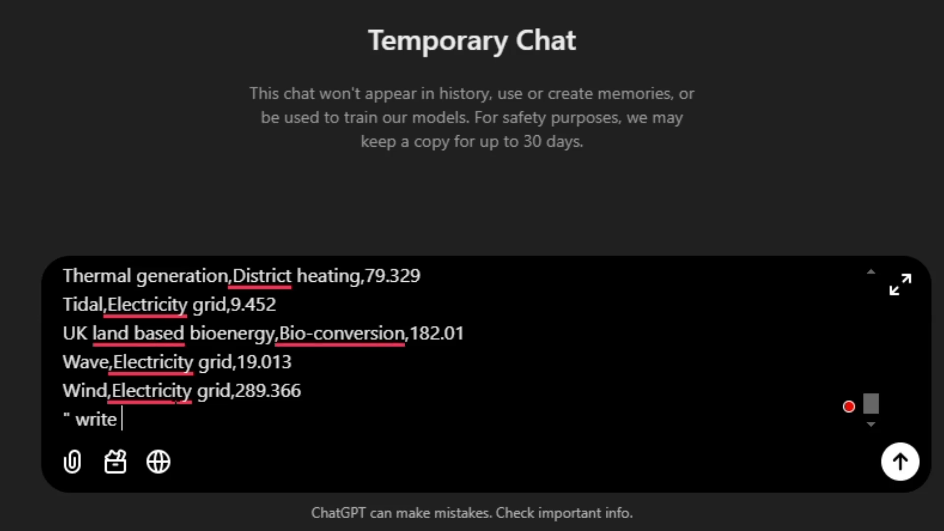
pyautogui.write('a code')
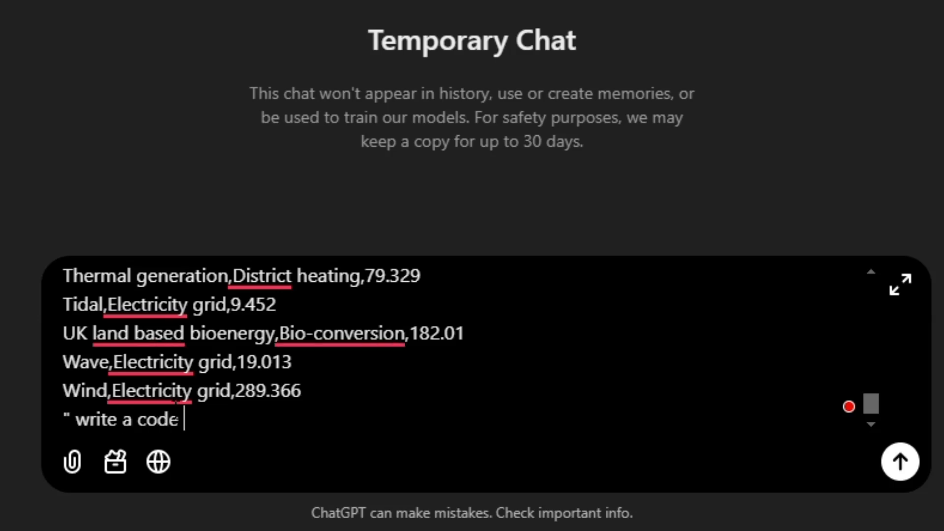
pyautogui.write('to')
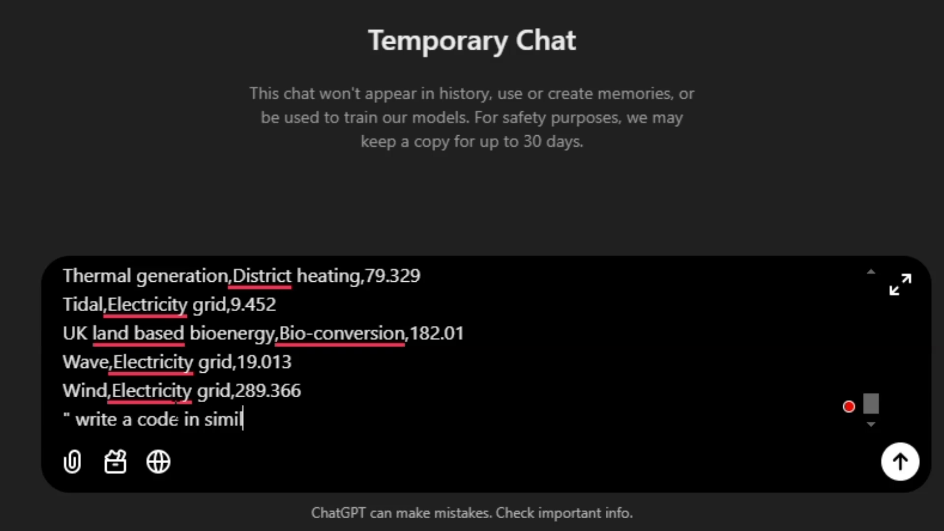
pyautogui.write('ar fashion')
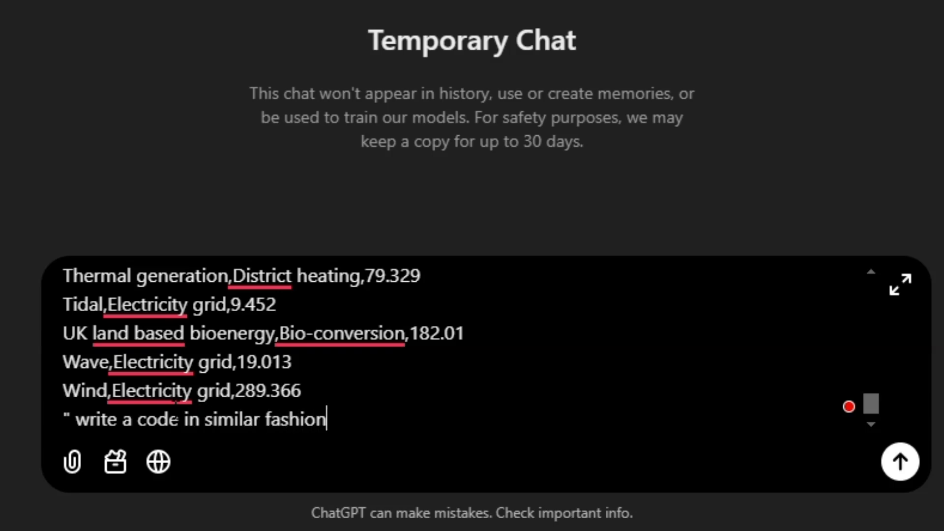
pyautogui.write('to make a sankey diagram of differe')
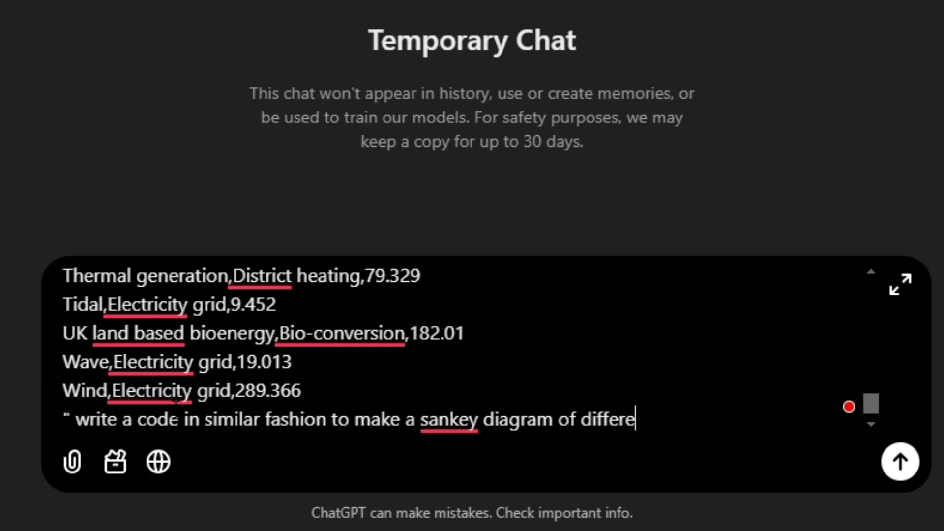
pyautogui.write('nt pollutan')
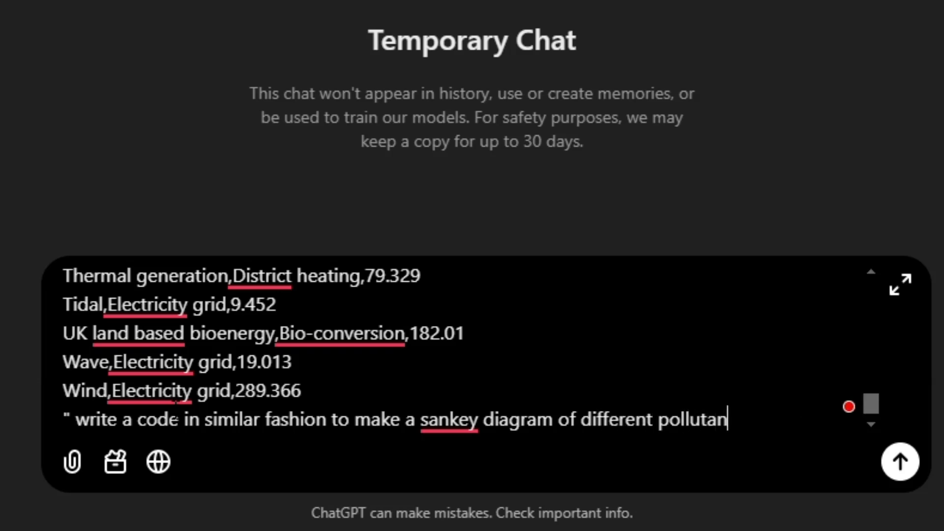
pyautogui.write('ts life')
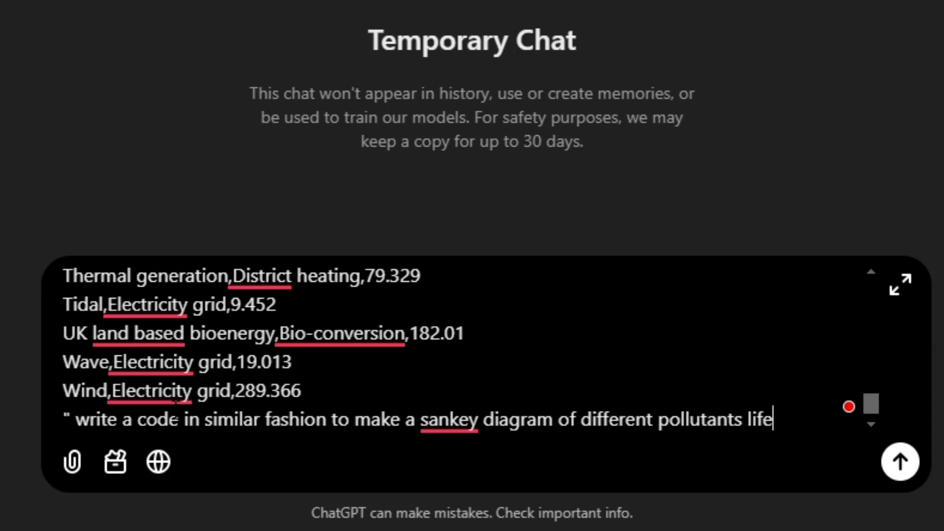
pyautogui.write('cycle.')
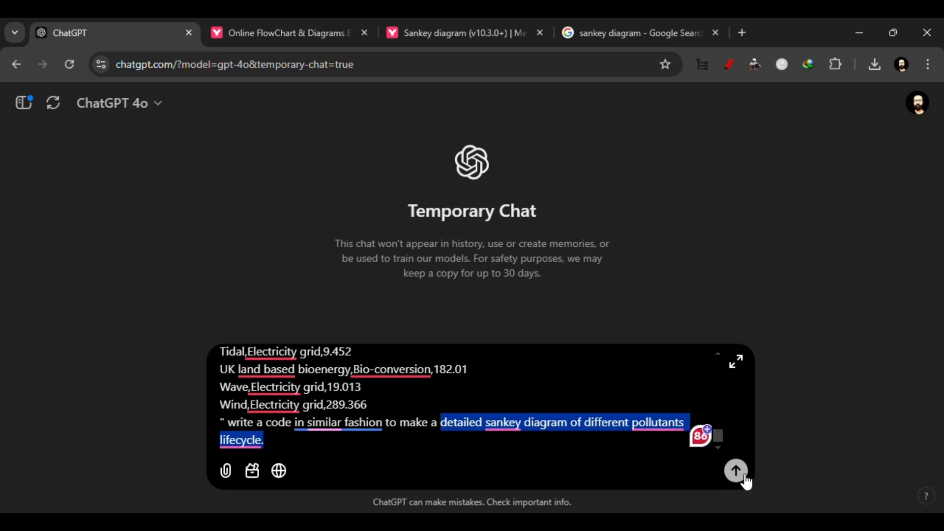
# Send the request and view ChatGPT's Mermaid sankey-beta code for pollutant flows.
pyautogui.click(736, 470)
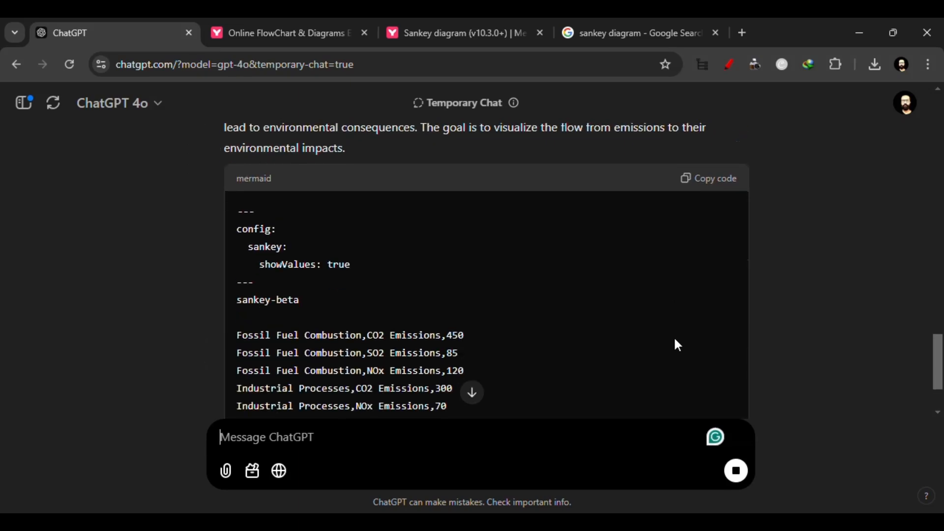
pyautogui.scroll(-3)
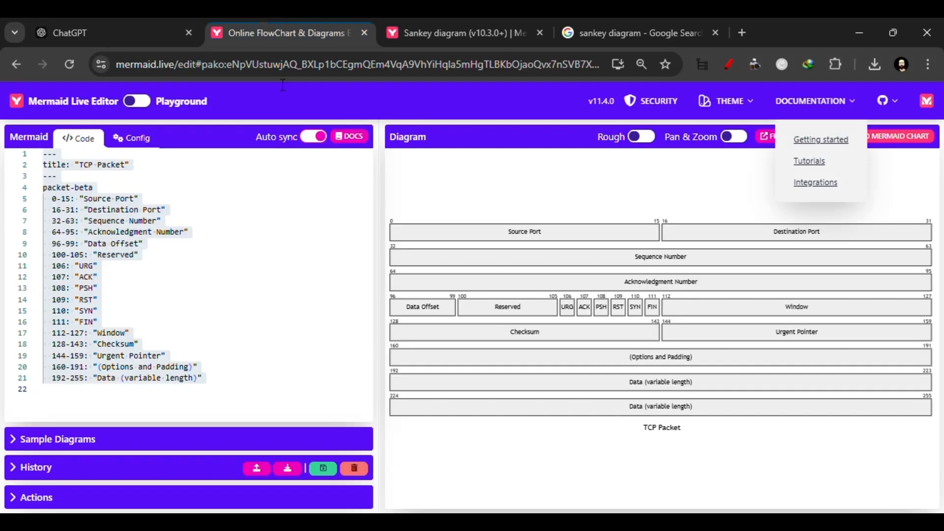
# Replace the editor code with the pollutant Sankey code and download the diagram as PNG.
pyautogui.click(248, 278)
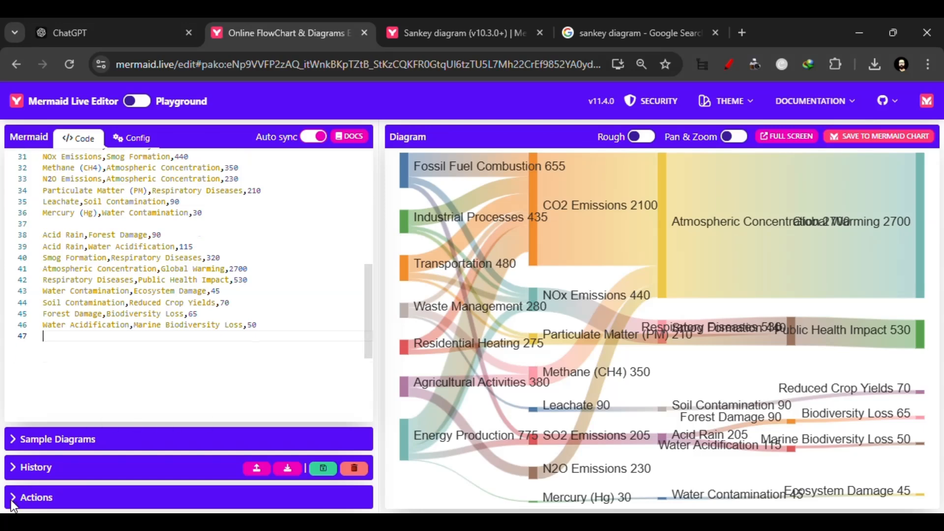
pyautogui.click(36, 497)
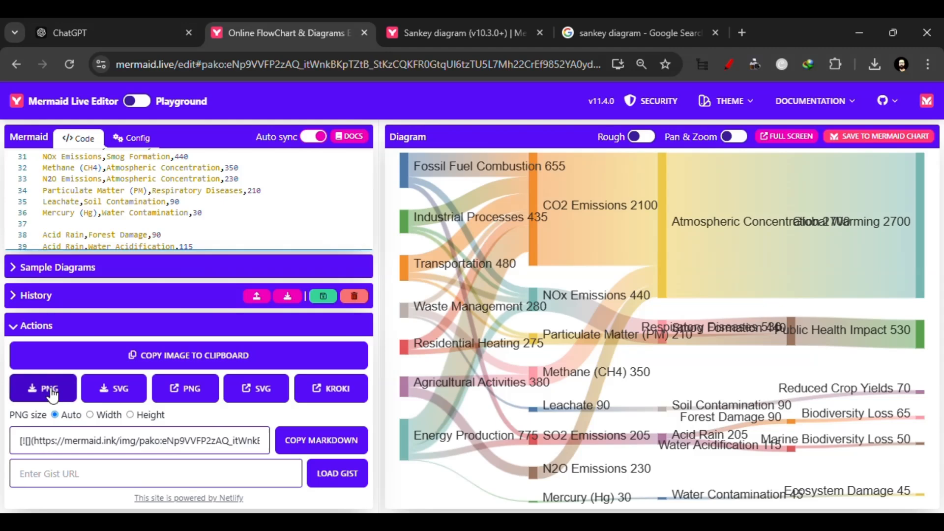
pyautogui.click(42, 388)
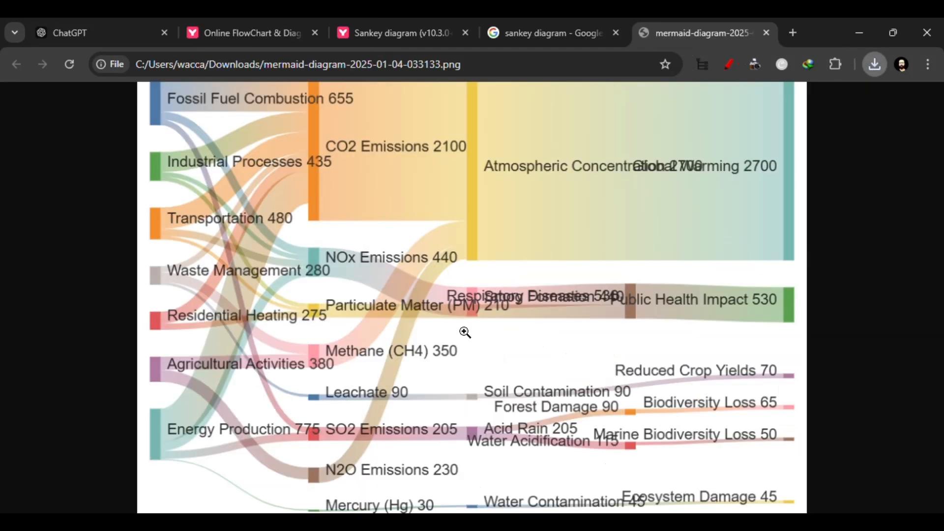
pyautogui.scroll(-3)
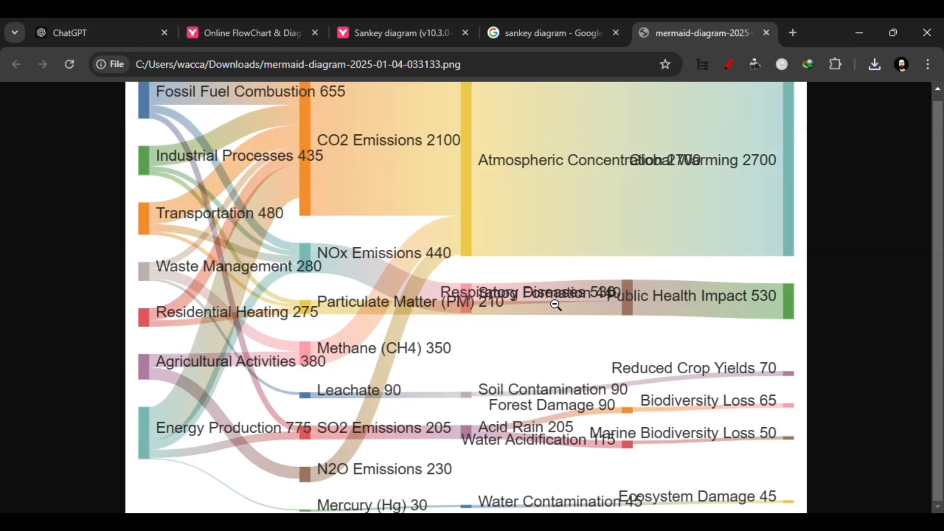
pyautogui.moveTo(548, 369)
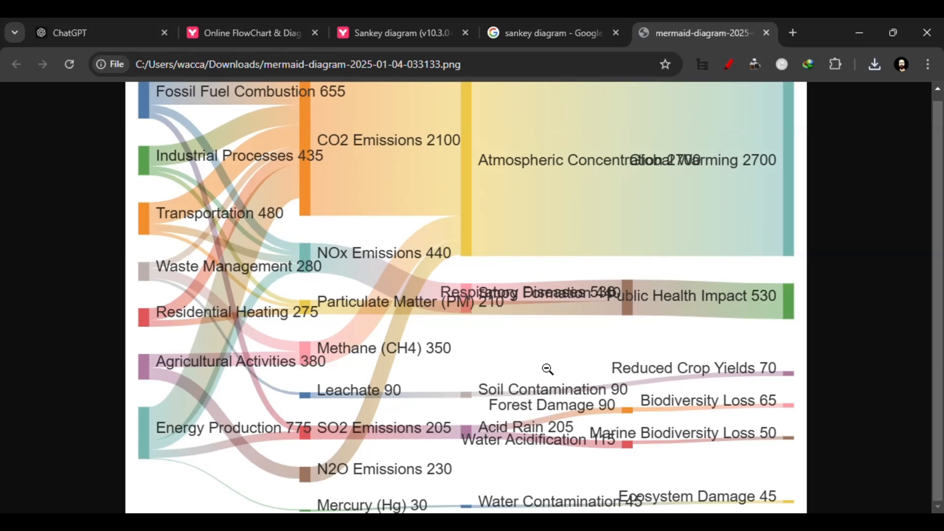
pyautogui.moveTo(573, 320)
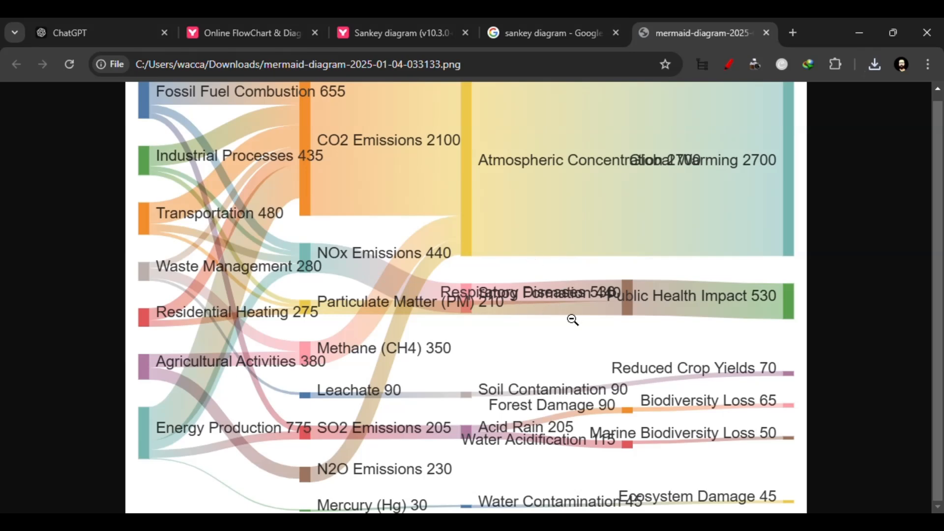
pyautogui.click(250, 33)
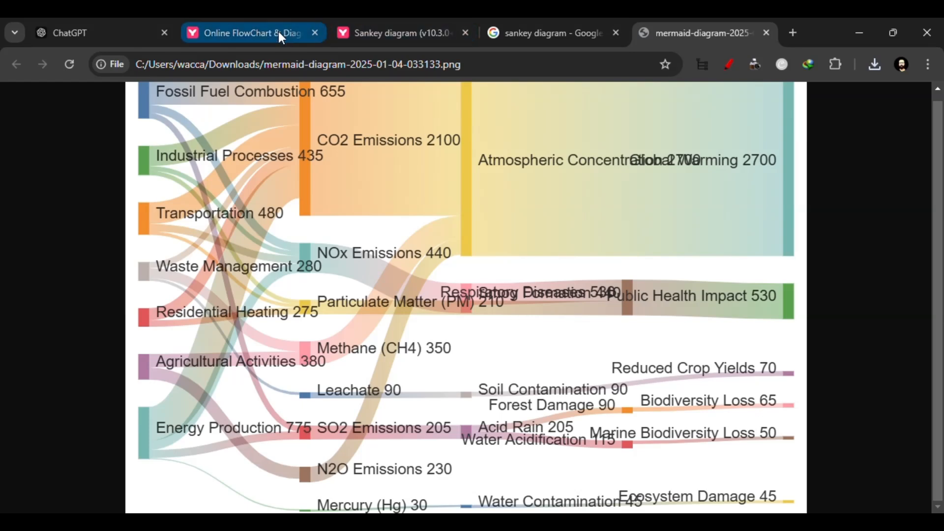
# Return to the live editor showing the rendered pollutant Sankey diagram and its code.
pyautogui.click(253, 32)
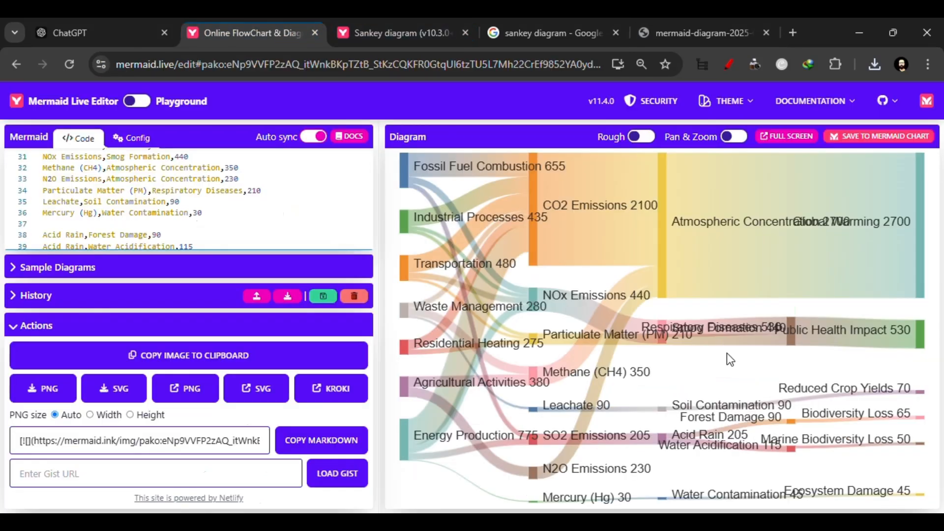
pyautogui.moveTo(734, 215)
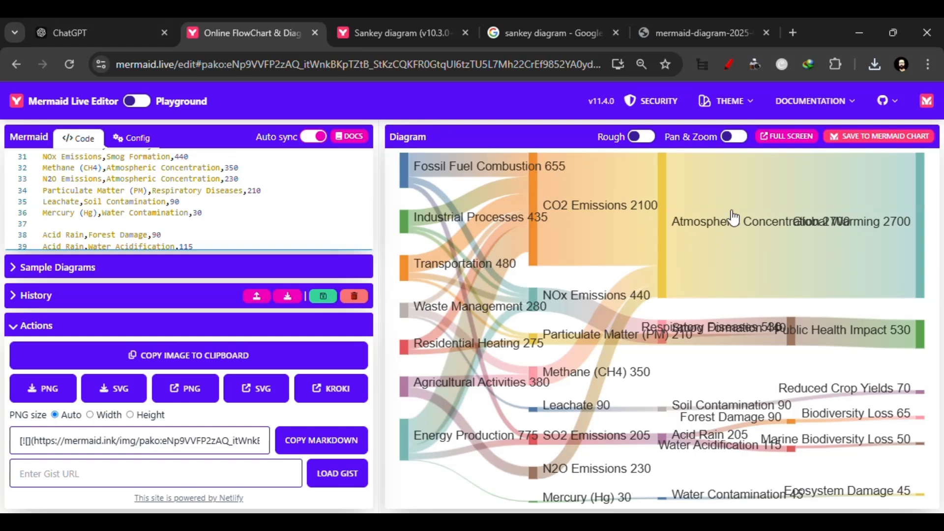